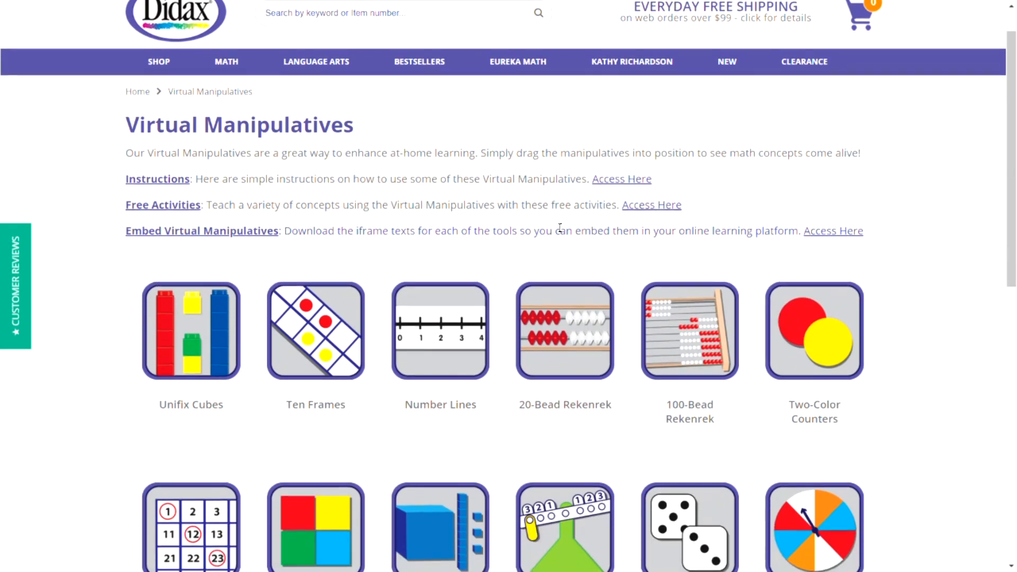
# - Scroll the Virtual Manipulatives page down until the Spinners tile is visible
pyautogui.scroll(-3)
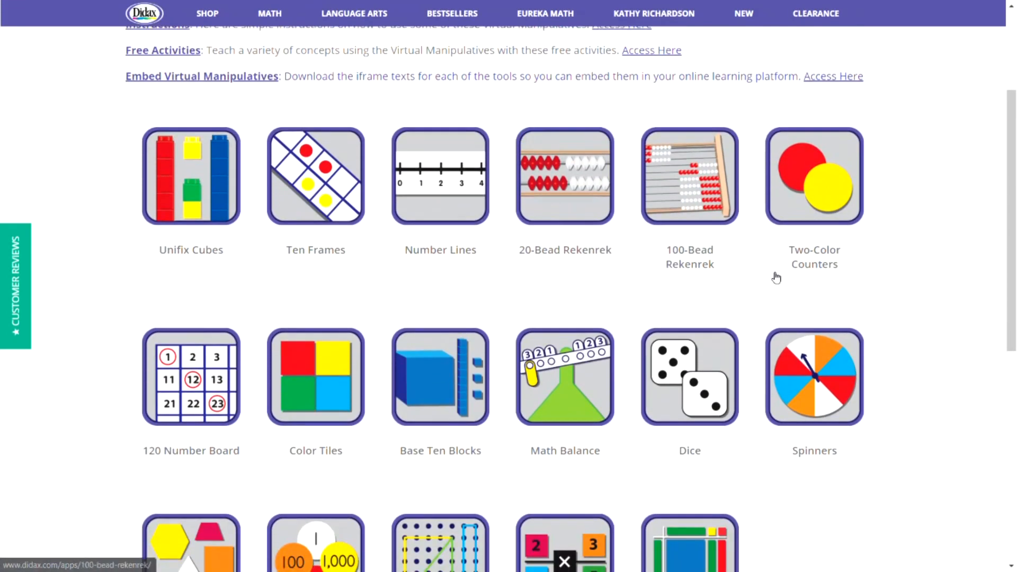
pyautogui.moveTo(817, 395)
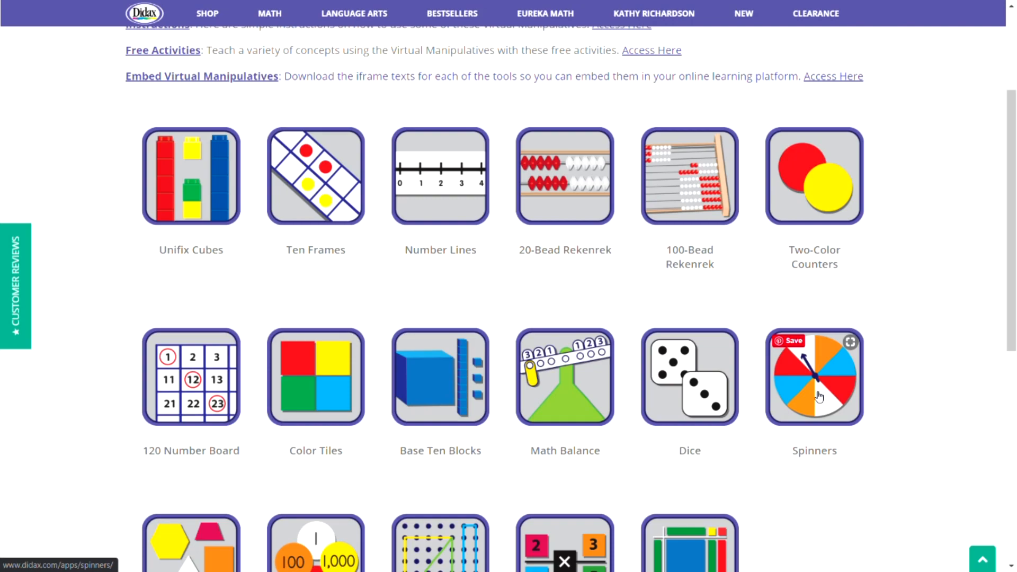
# - Launch the Spinners manipulative and focus the Number of Sections field
pyautogui.click(814, 376)
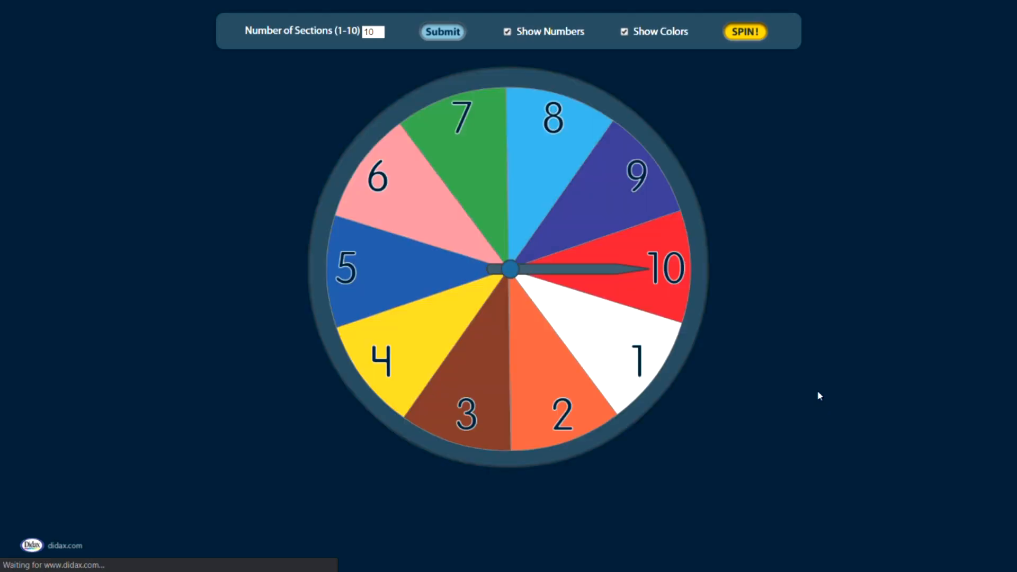
pyautogui.moveTo(384, 133)
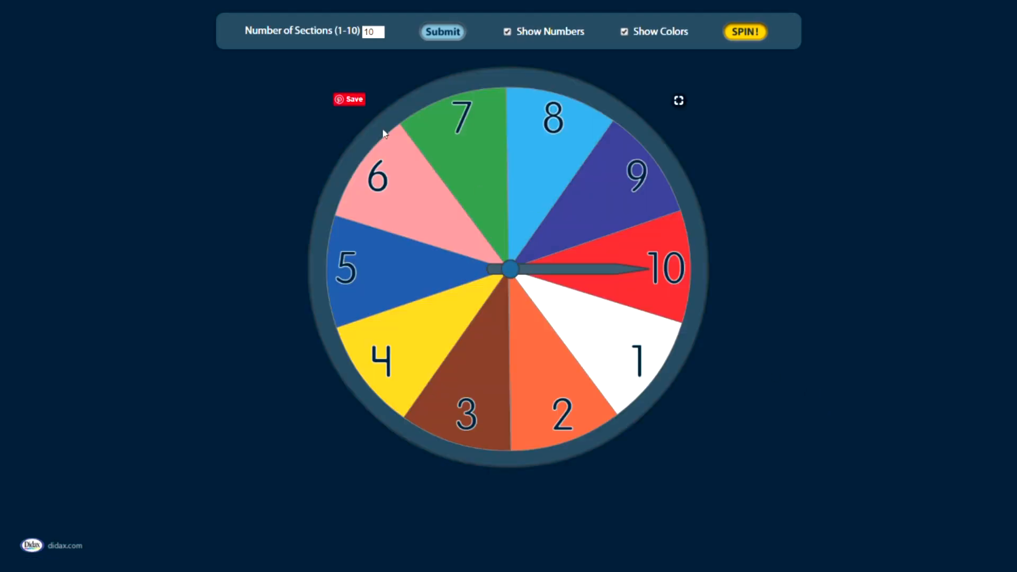
pyautogui.click(369, 32)
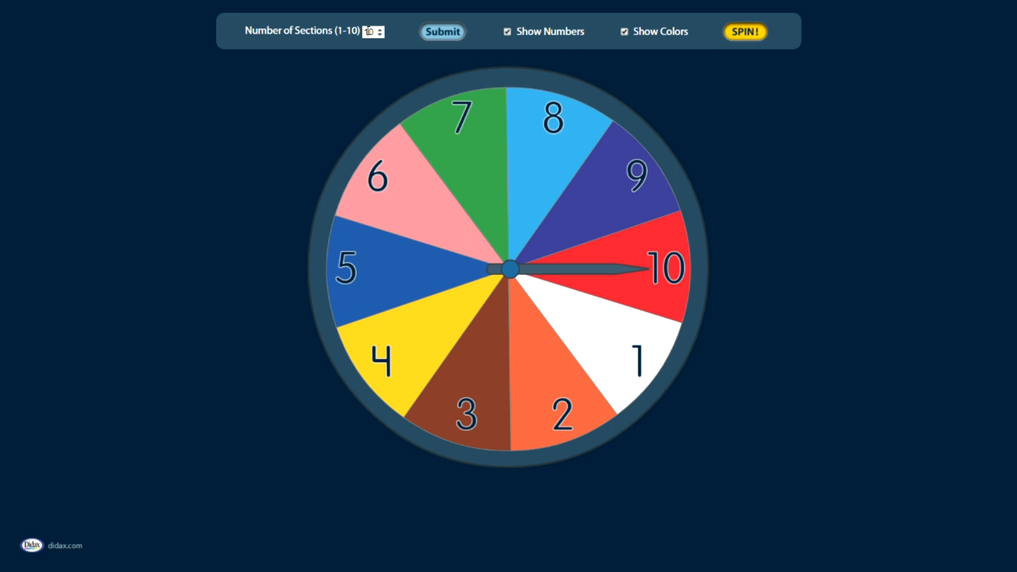
# - Submit 5 as the Number of Sections so the wheel shows five numbered sections
pyautogui.click(442, 32)
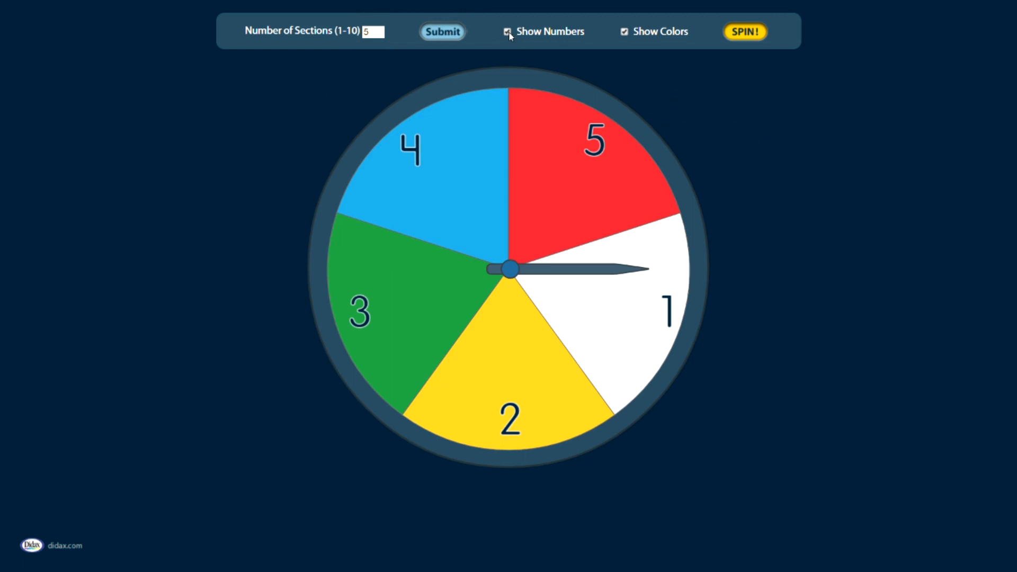
# - Toggle Show Numbers off and on, then turn Show Colors off for plain white sections
pyautogui.click(507, 32)
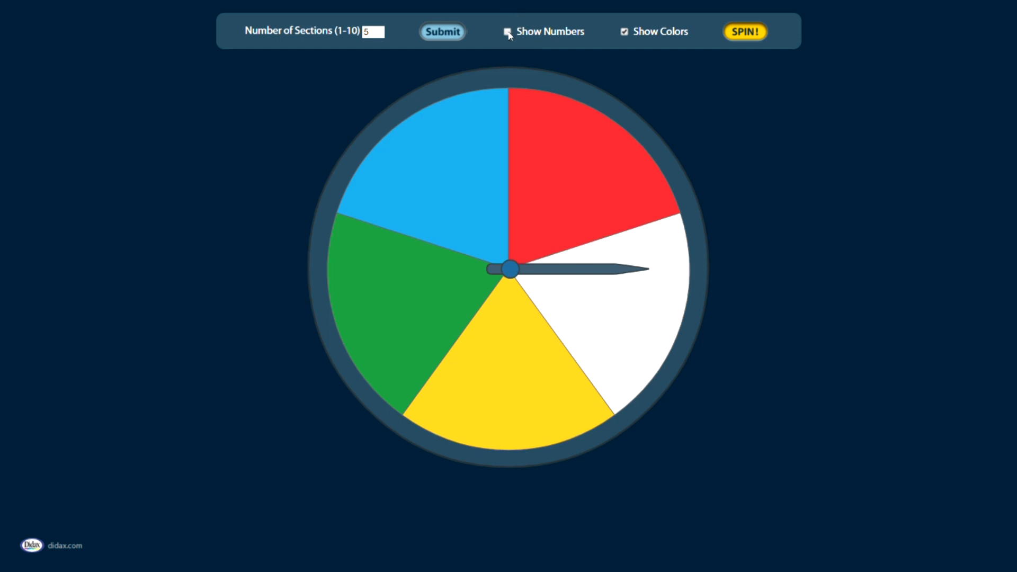
pyautogui.click(508, 30)
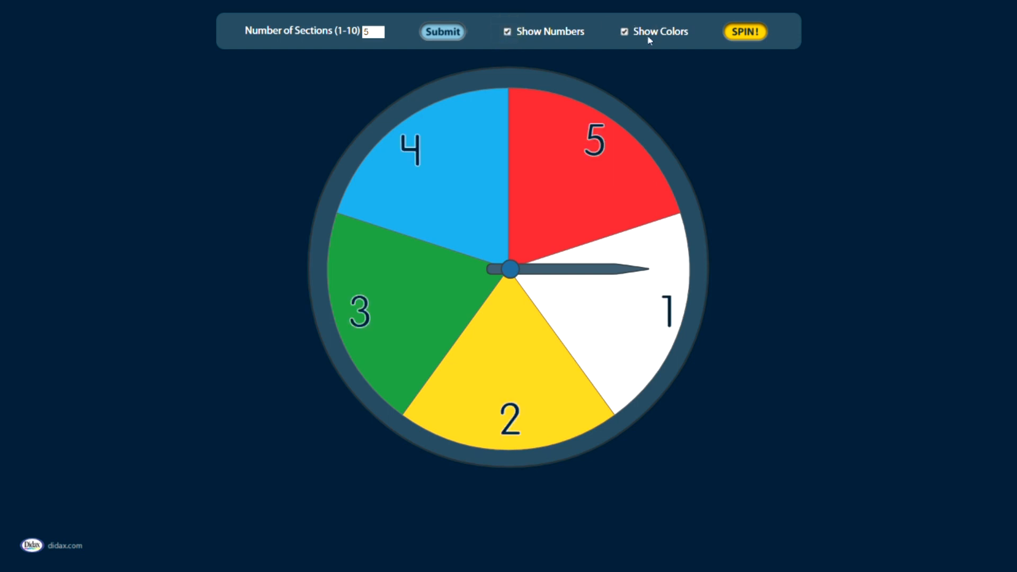
pyautogui.click(623, 32)
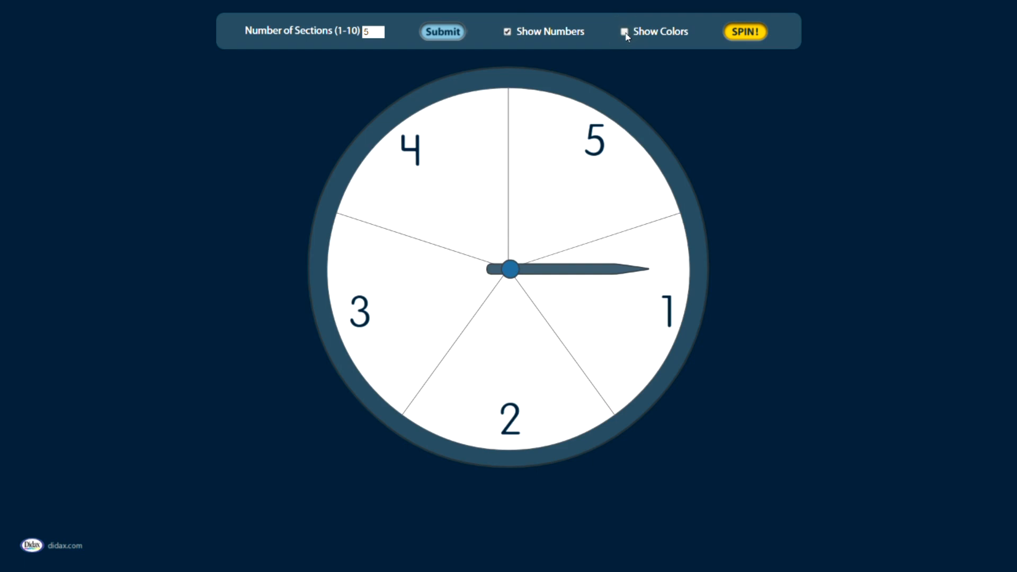
pyautogui.click(622, 32)
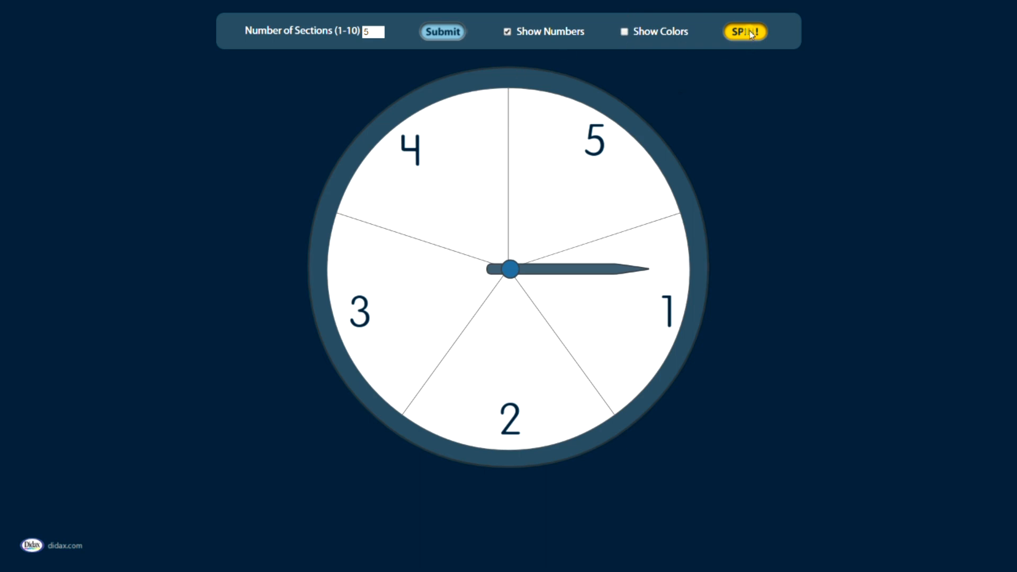
# - Spin the five-section wheel three times with SPIN! for random results
pyautogui.click(743, 31)
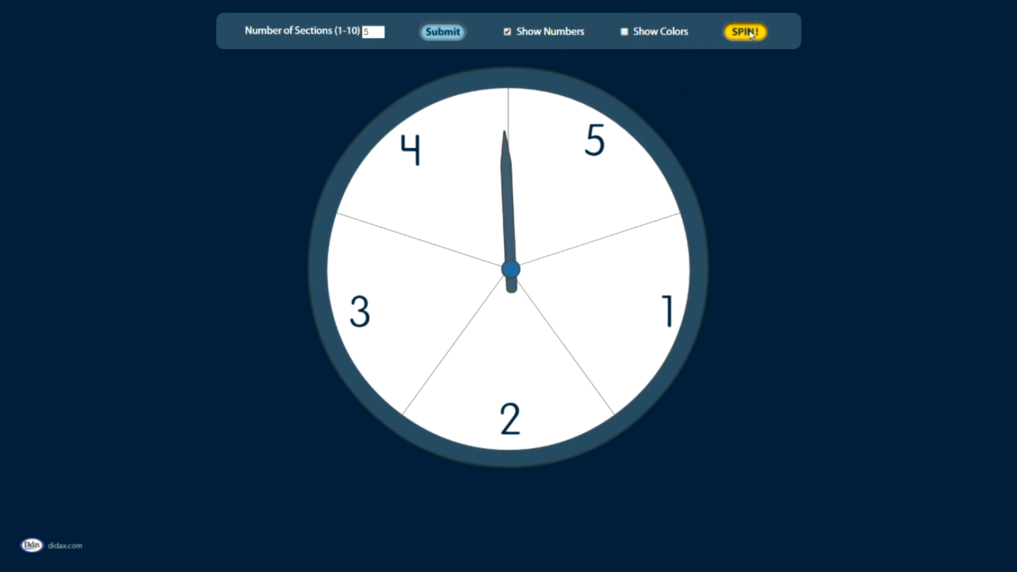
pyautogui.click(744, 31)
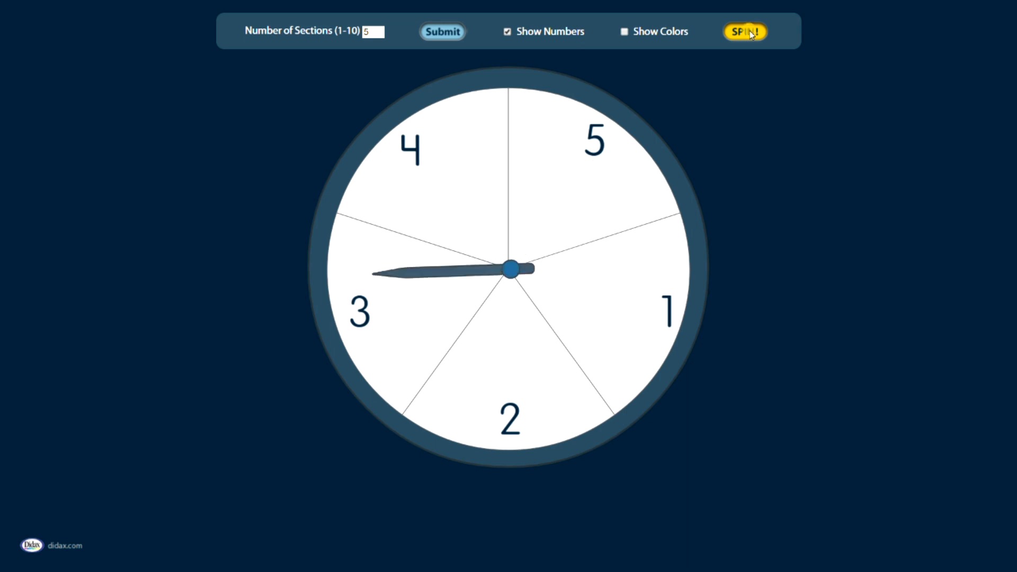
pyautogui.click(745, 32)
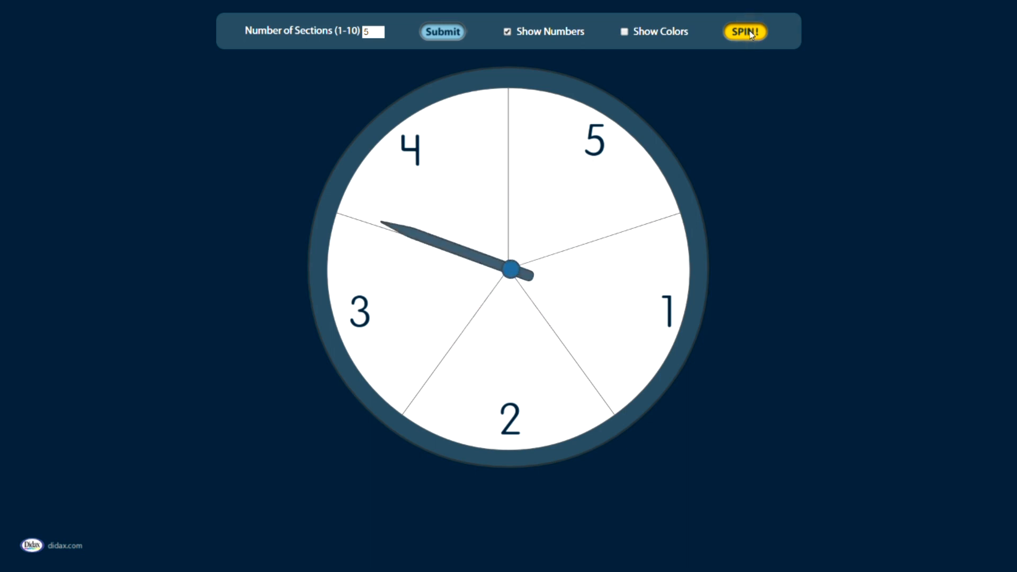